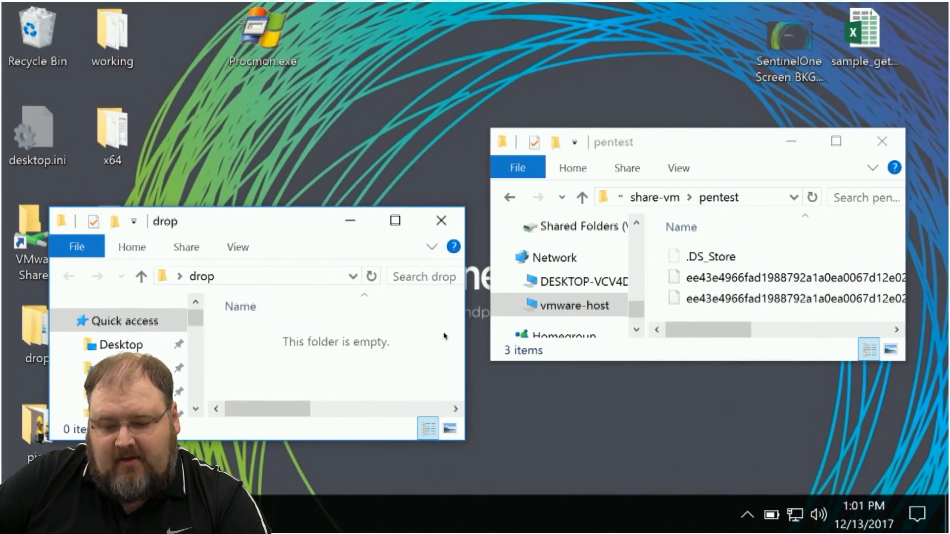
Select the hash-named ee43e4966fad… sample in the pentest share for copying into drop
click(781, 298)
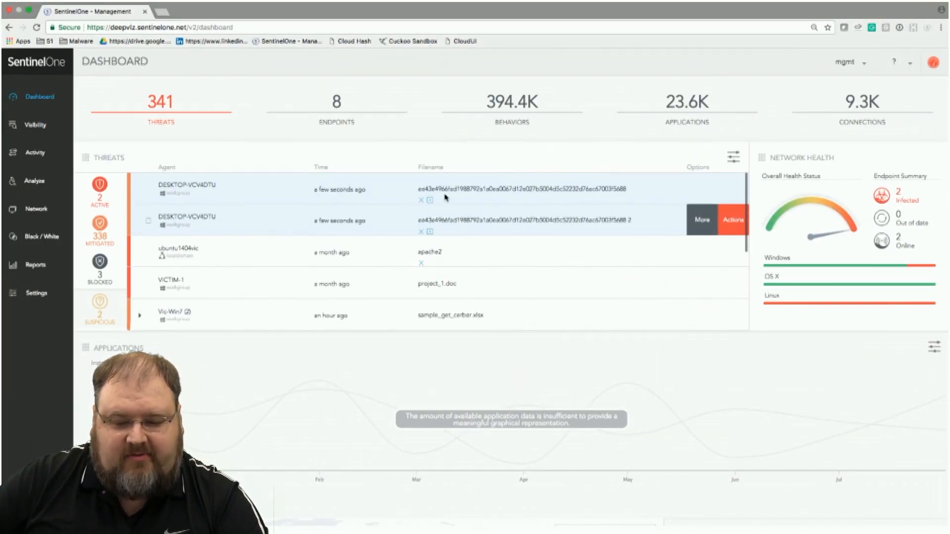
Run Analyze on the DESKTOP-VCV4DTU hash-named threat from the Dashboard threats list
click(700, 219)
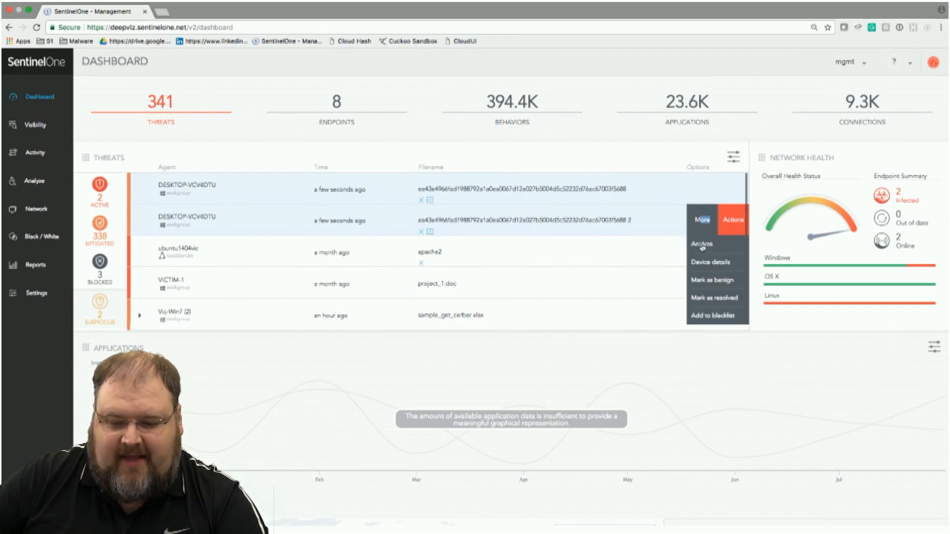
click(700, 244)
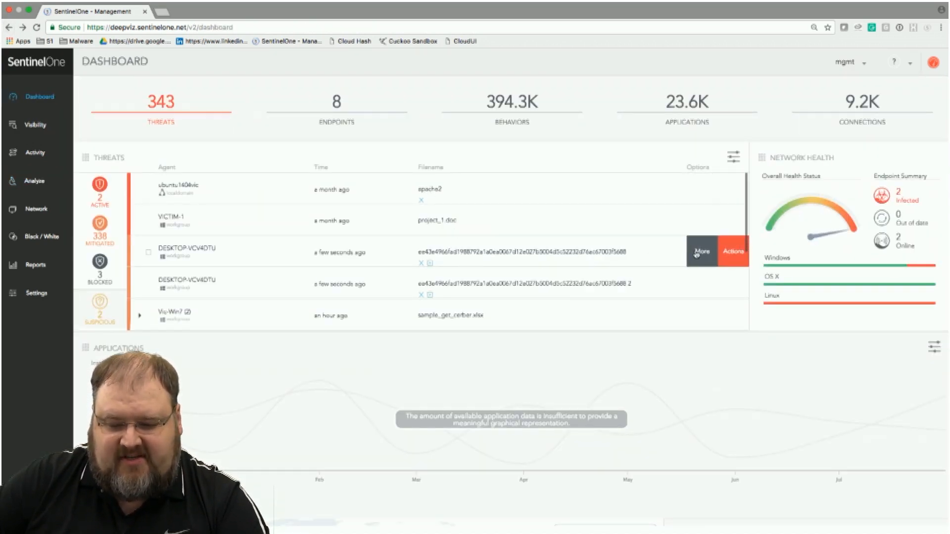
click(700, 252)
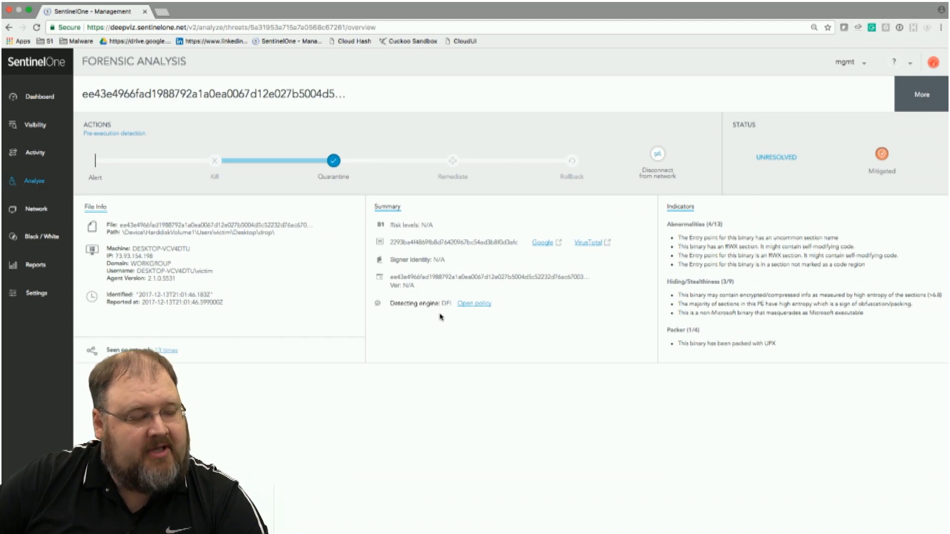
mouse_move(625, 335)
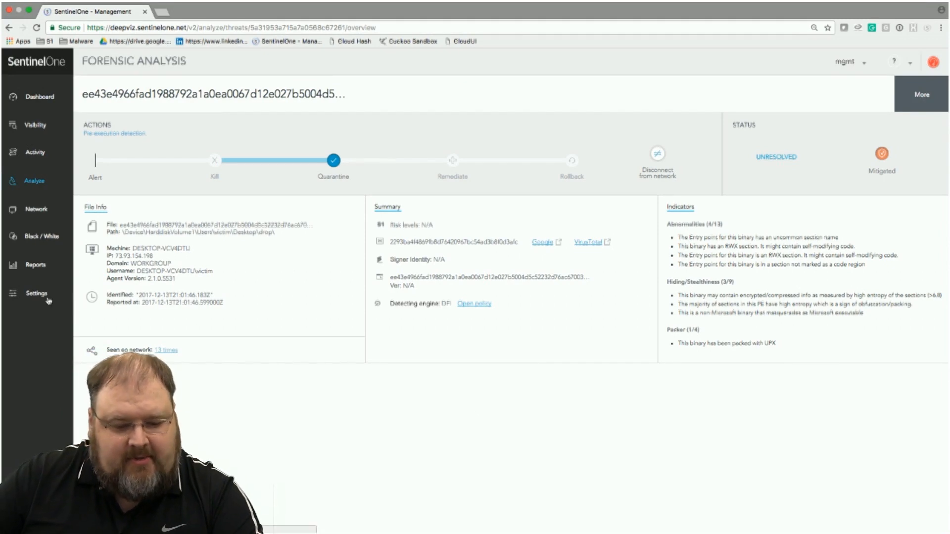
Save the ChrisB policy under Settings > Policies and confirm with Yes
click(35, 293)
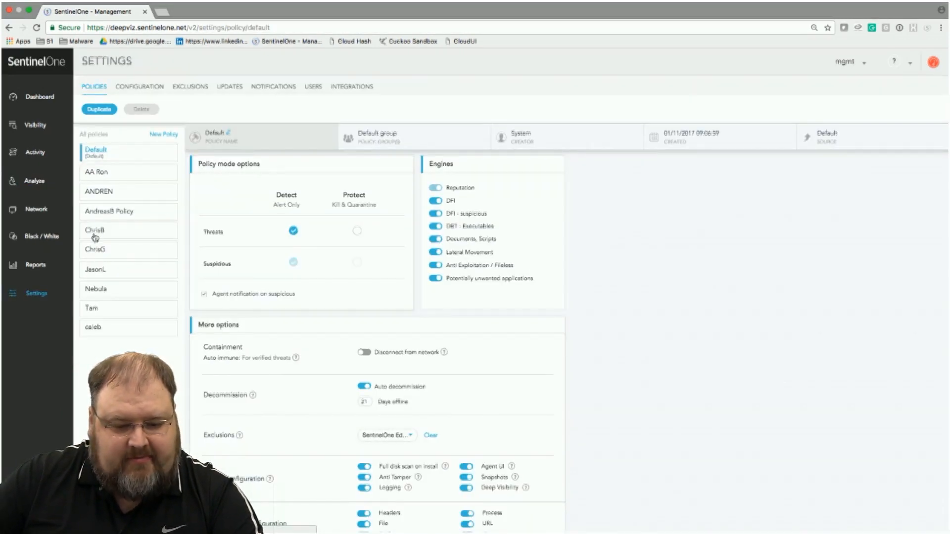
click(95, 230)
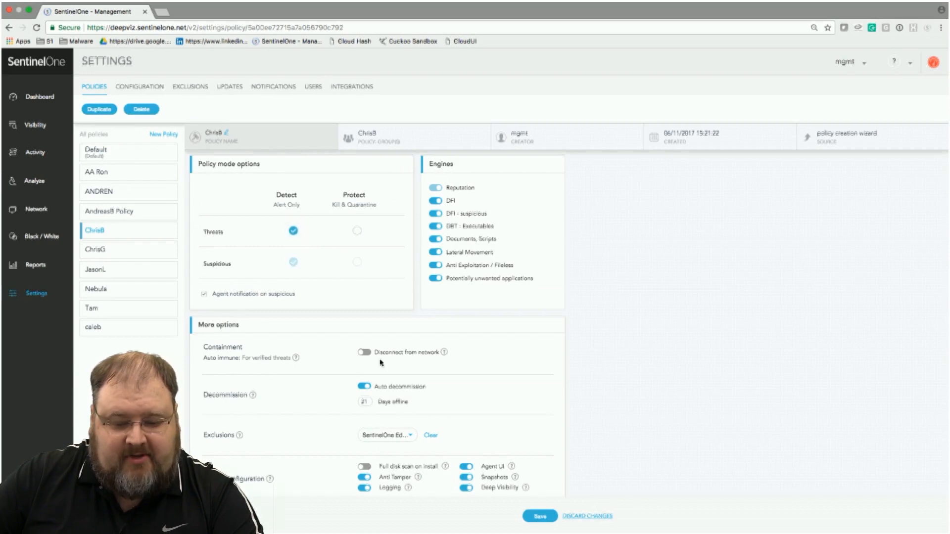
click(539, 516)
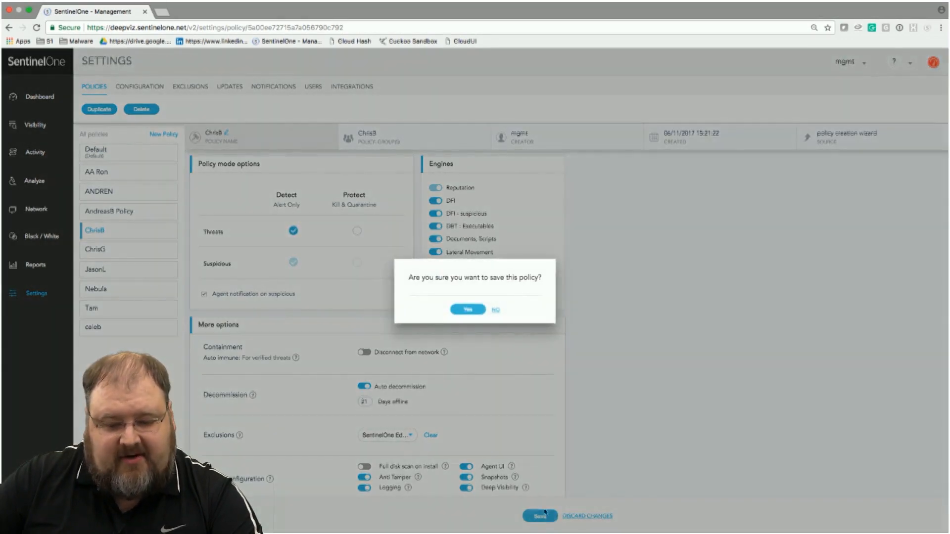
click(467, 309)
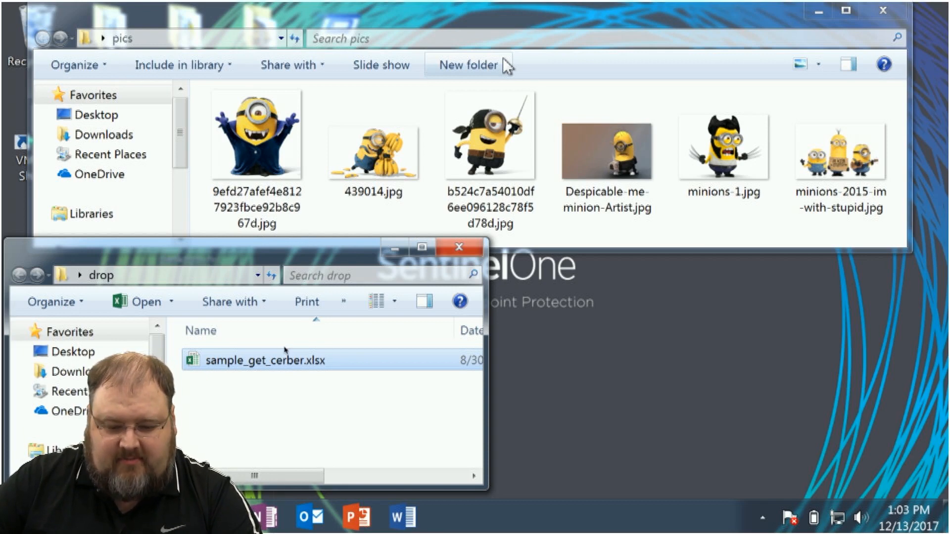
Open sample_get_cerber.xlsx from the drop folder in Excel
double_click(265, 360)
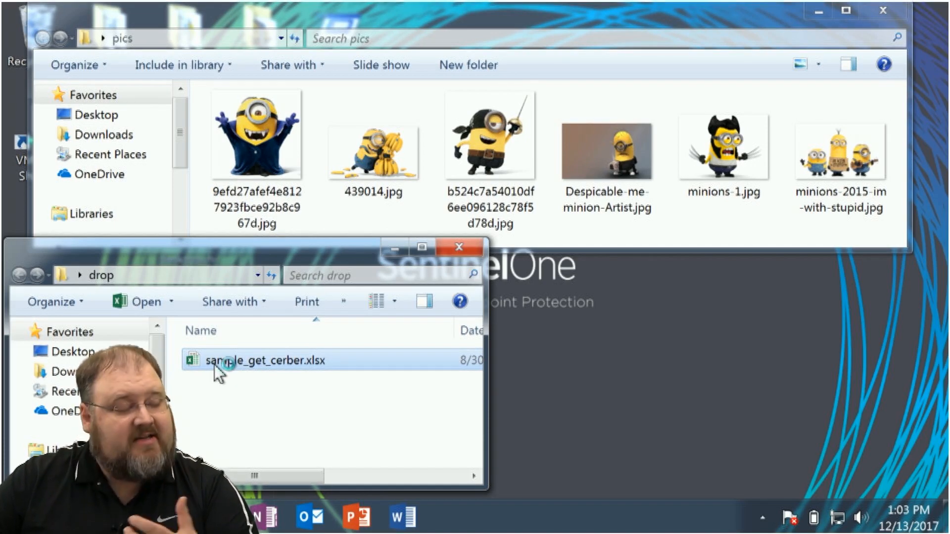
double_click(265, 360)
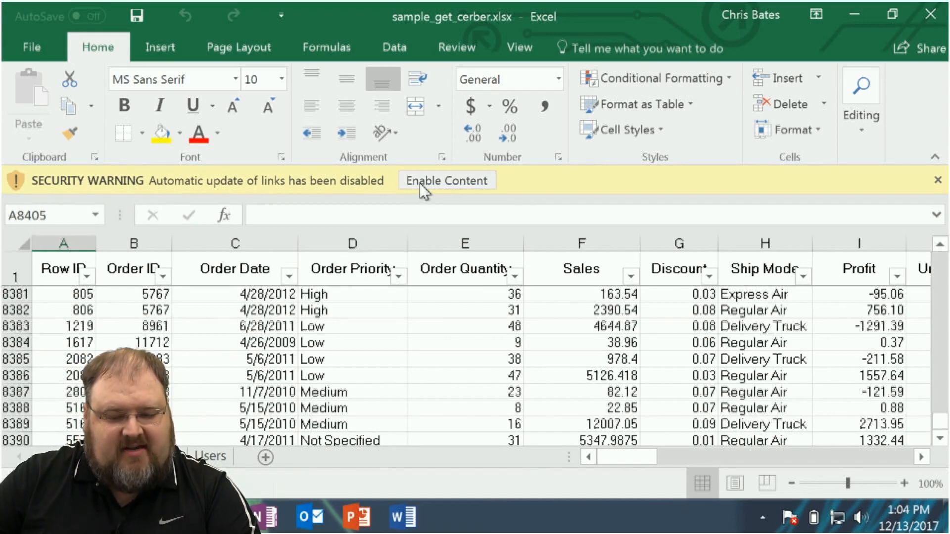
Enable the workbook's blocked content and allow it to start CMD.EXE
click(446, 180)
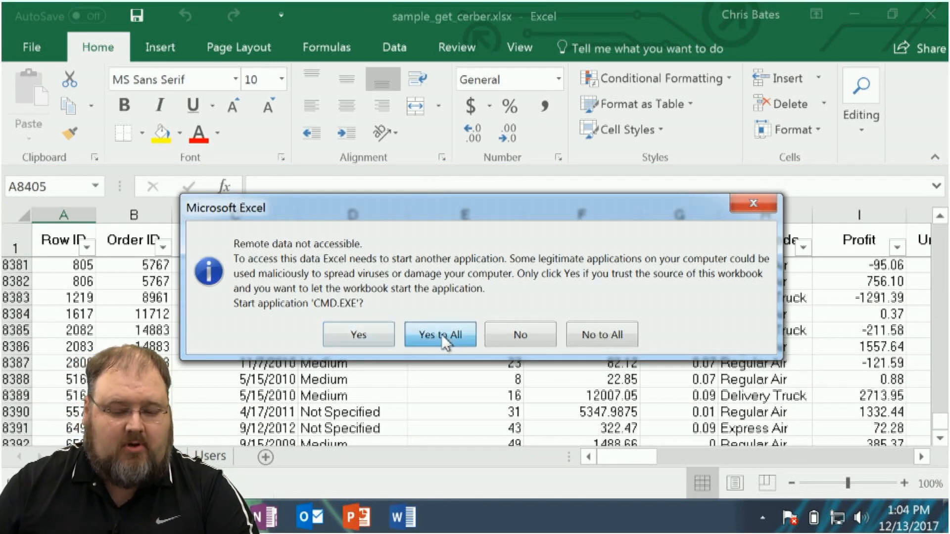
click(441, 334)
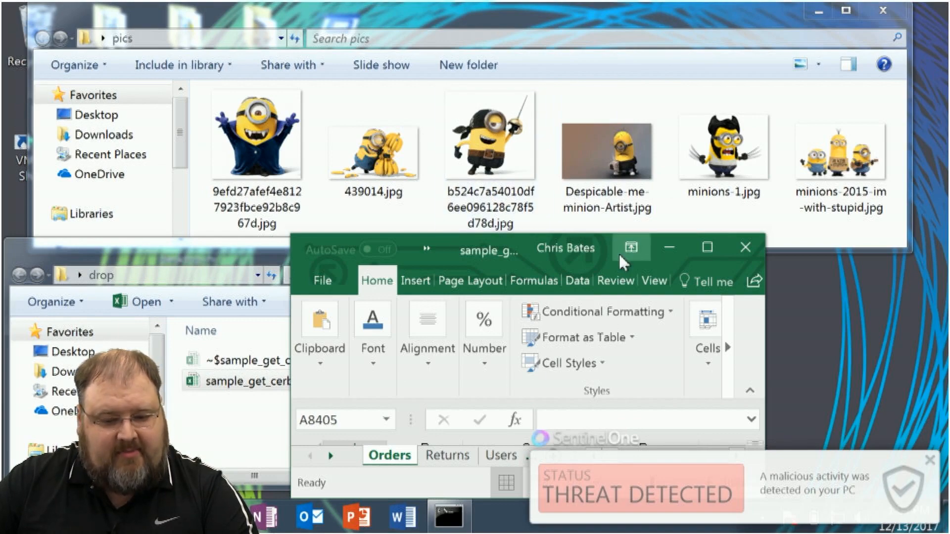
mouse_move(631, 248)
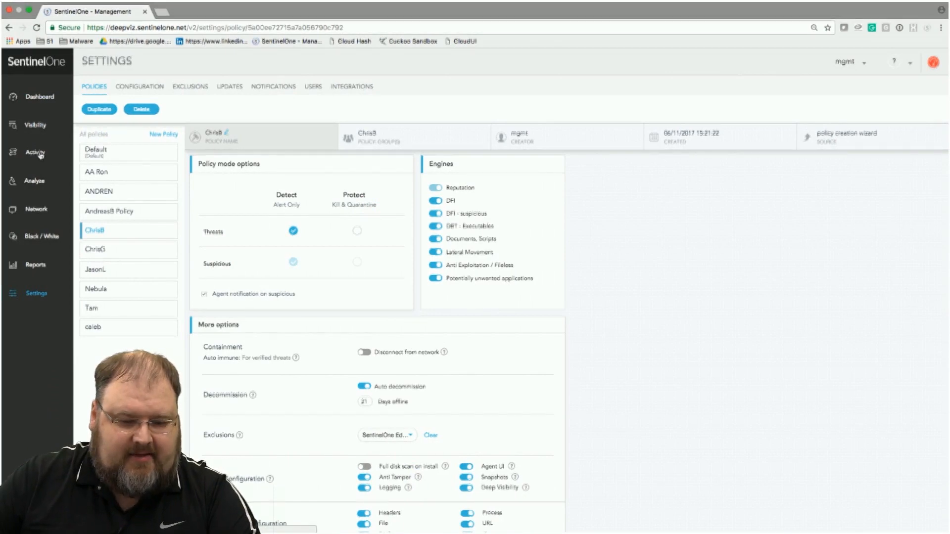
Switch to the Activity view of recent threats
click(35, 152)
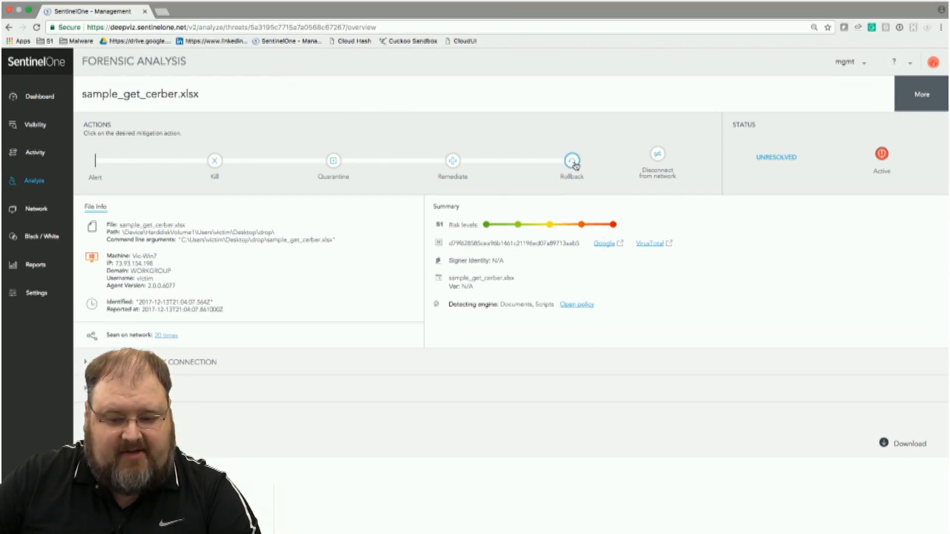
Launch and confirm a rollback of sample_get_cerber.xlsx with its related threats
click(572, 161)
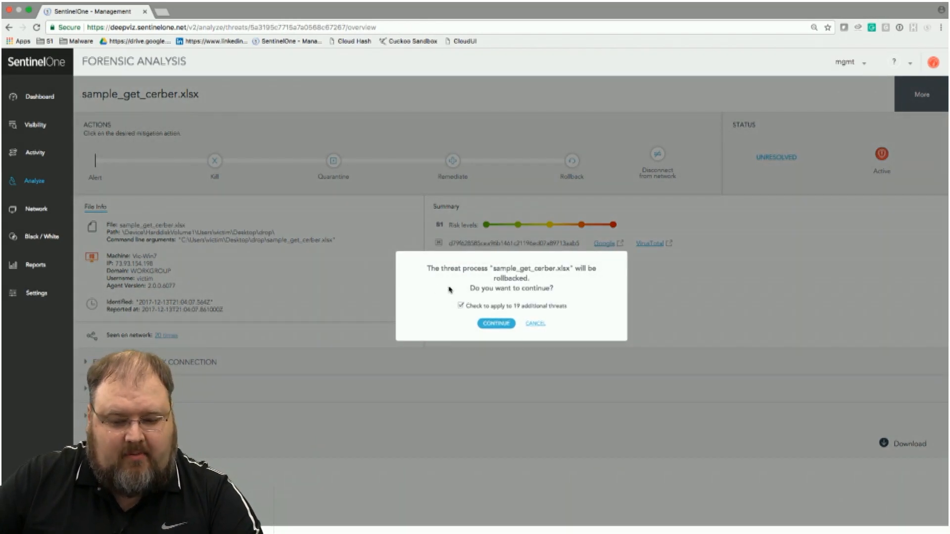
click(496, 323)
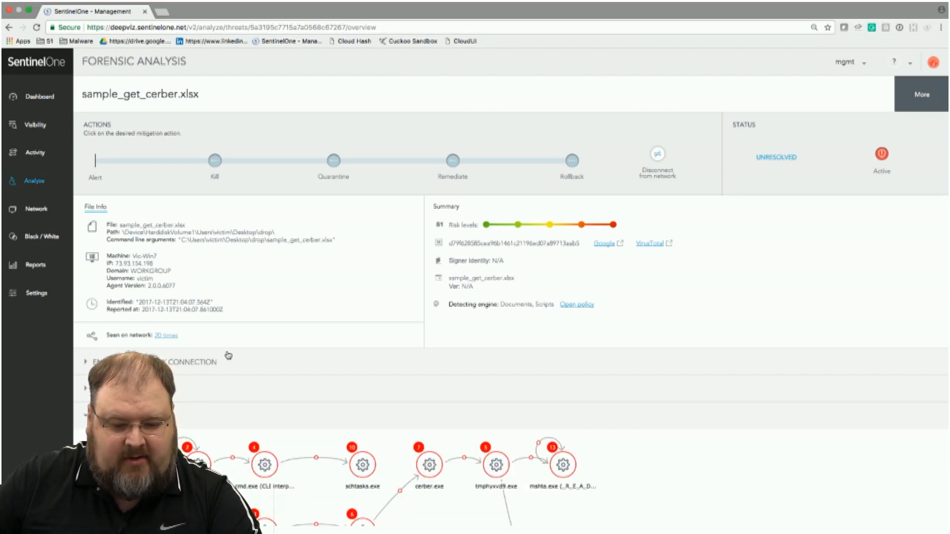
Inspect the cmd.exe node that created cerber.exe and expand its Process events
scroll(down, 3)
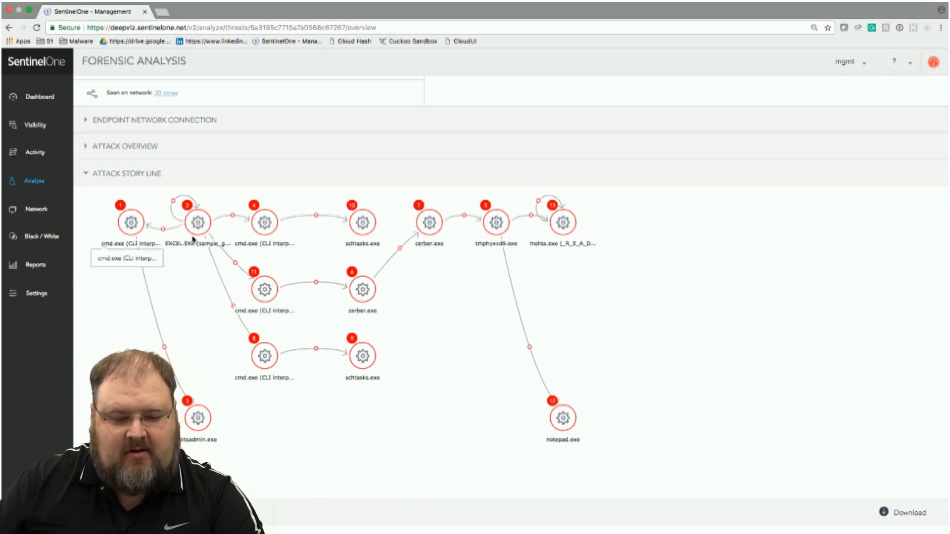
click(264, 289)
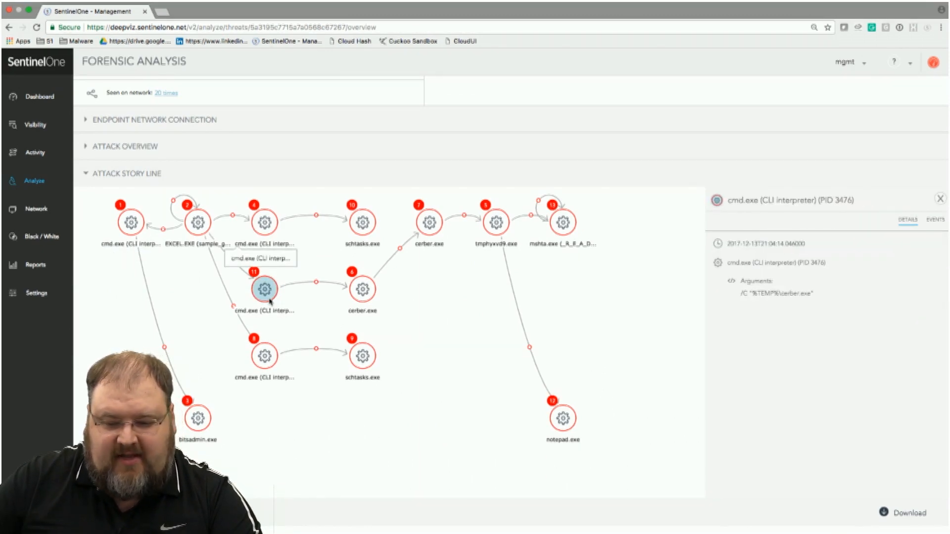
click(934, 219)
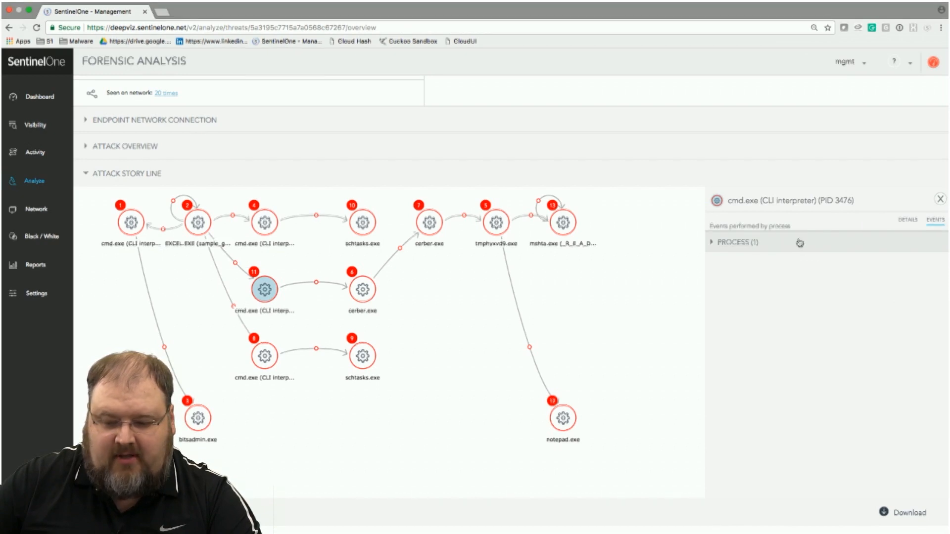
click(736, 242)
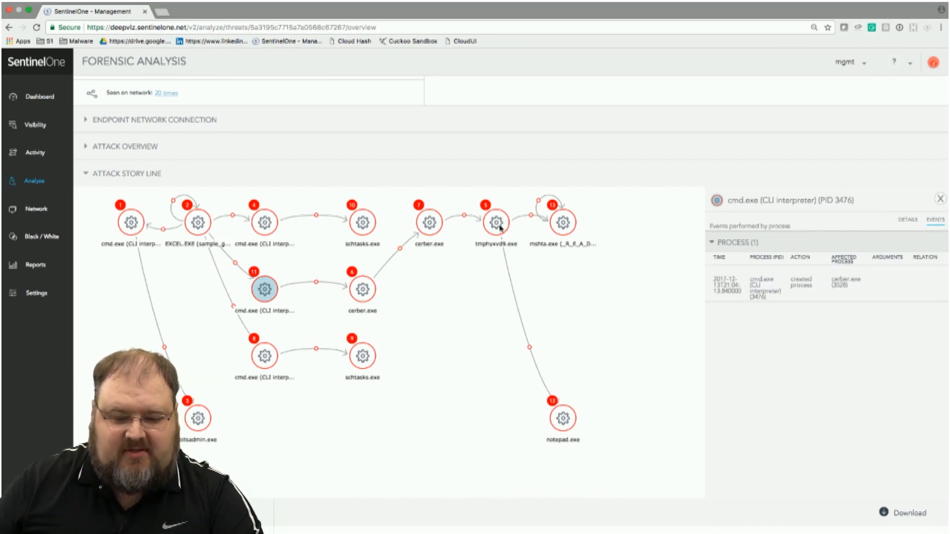
click(428, 223)
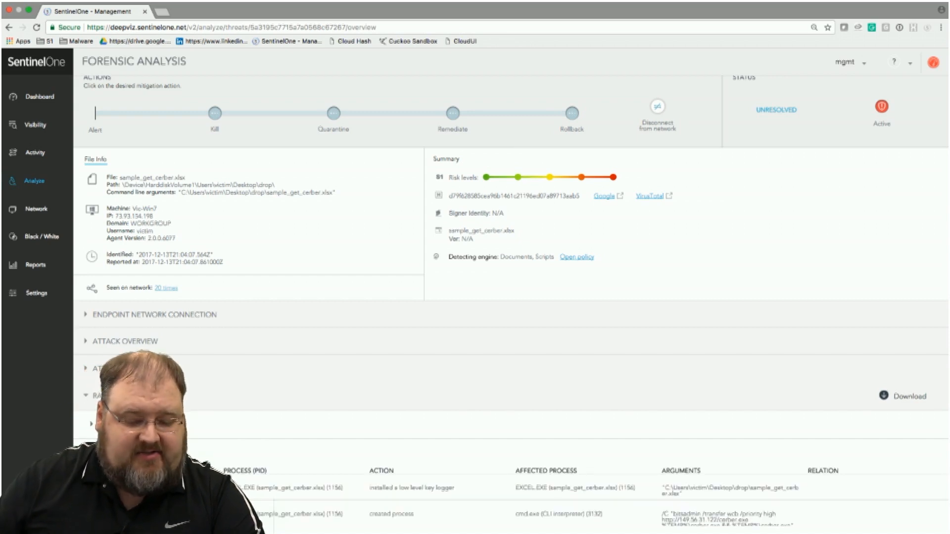
scroll(down, 3)
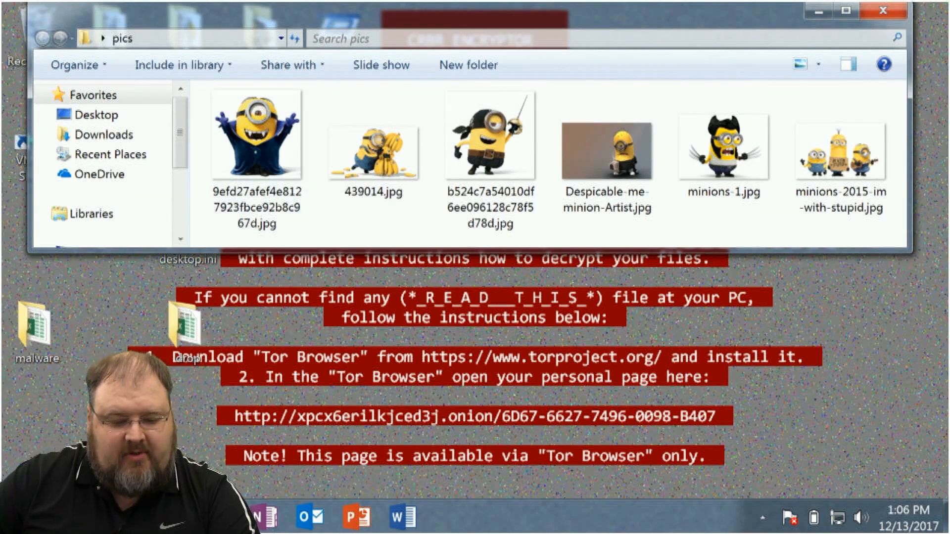
Log back in to the Windows 7 account from the logon screen
click(339, 470)
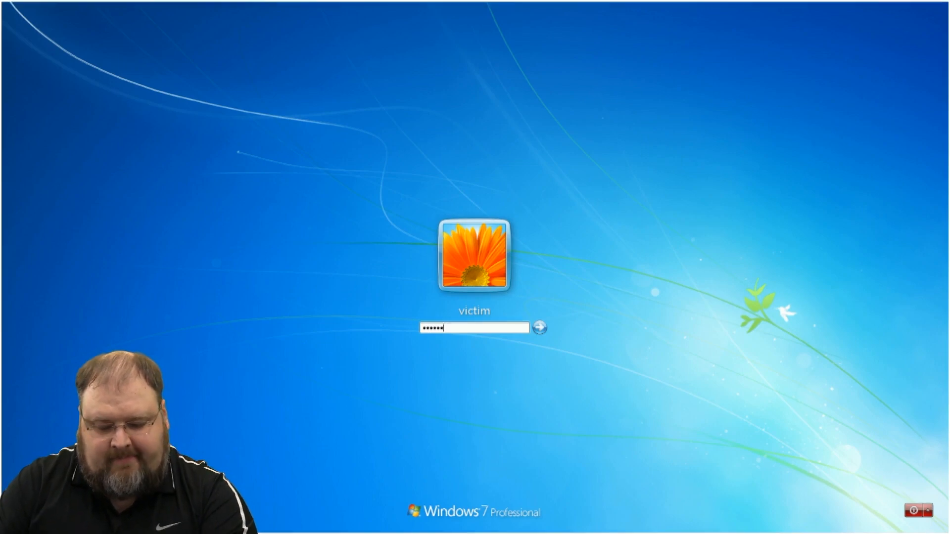
click(537, 327)
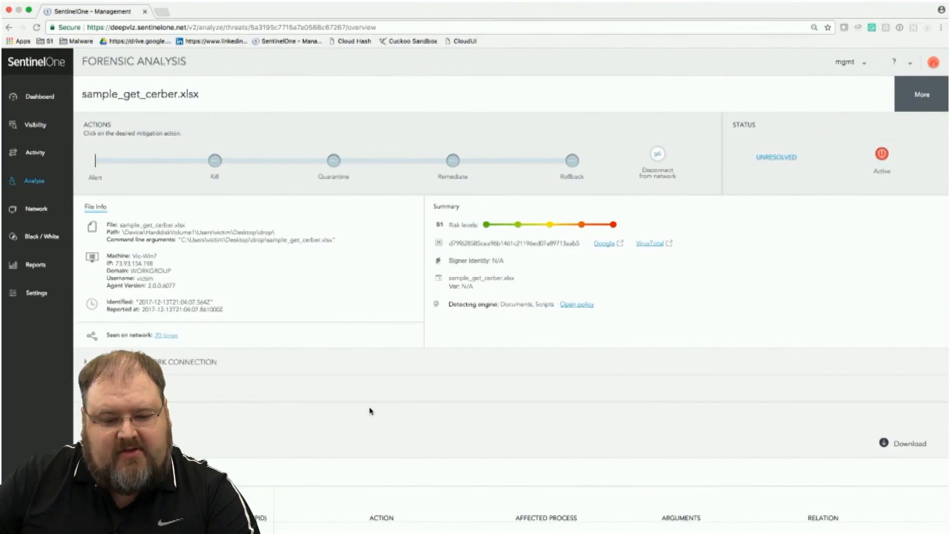
click(34, 126)
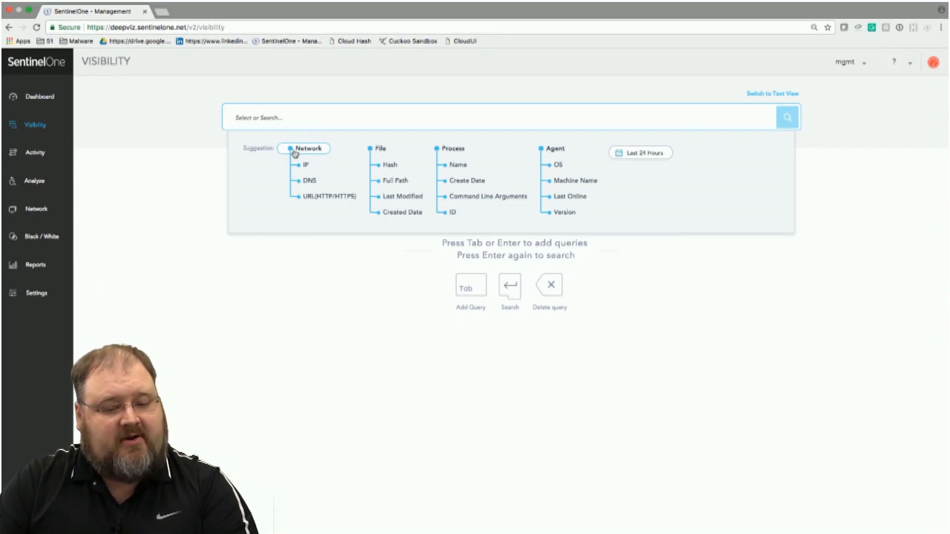
Run a Visibility search of Network URL activity for pastebin
click(327, 196)
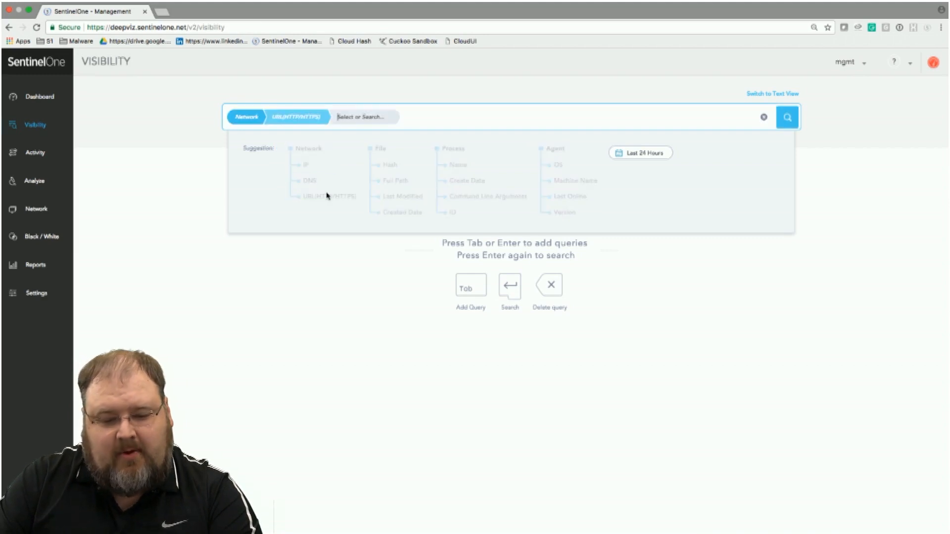
text(pastebin)
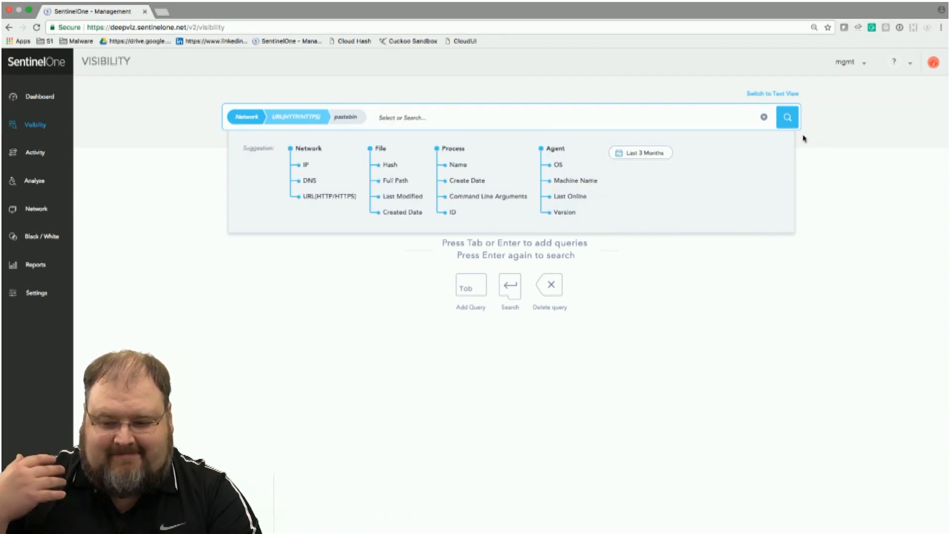
click(787, 116)
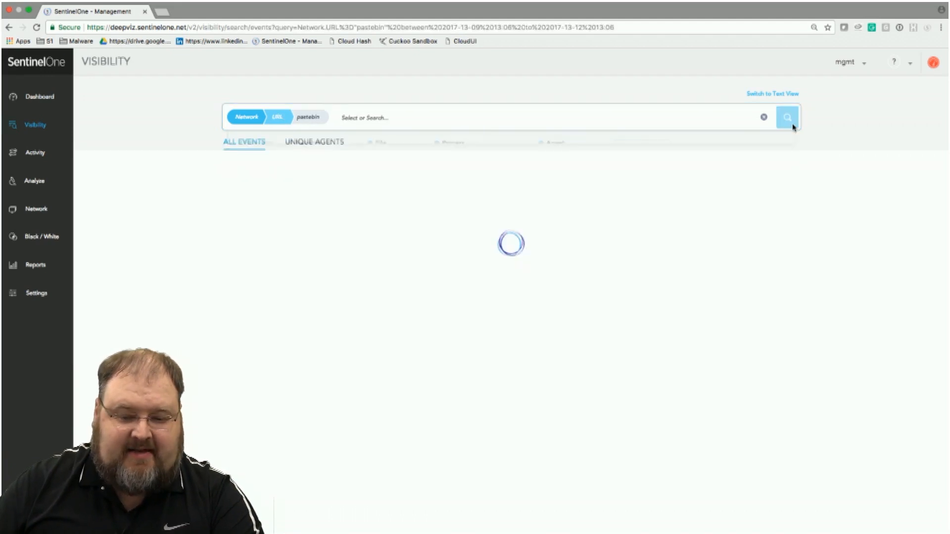
Run the pastebin search and list its unique agents, VICTIM-1 and THIEN-COMPROMISED
click(787, 117)
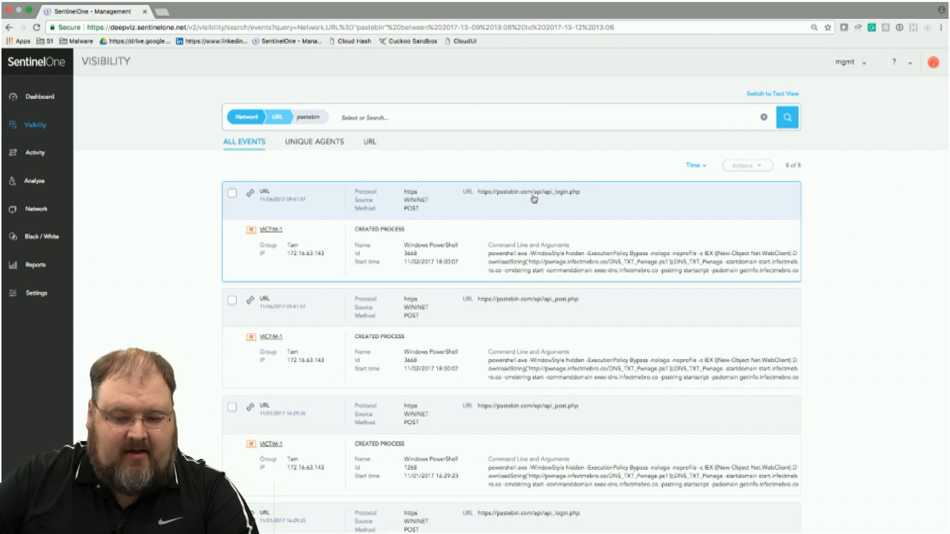
mouse_move(485, 200)
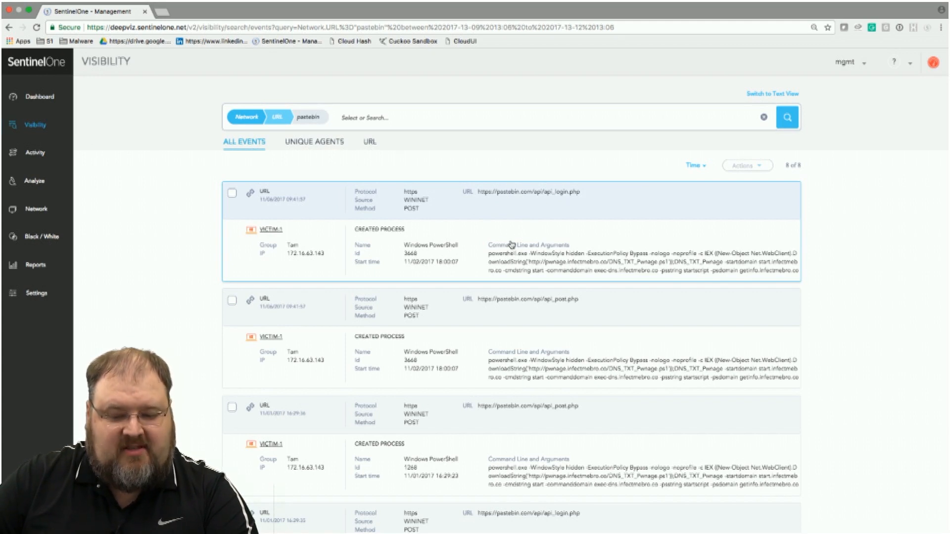
mouse_move(515, 262)
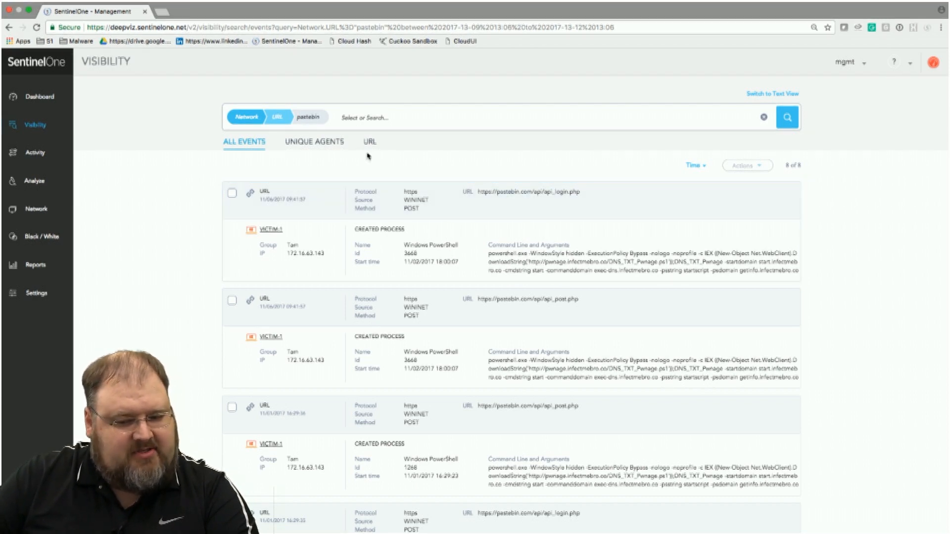
click(313, 141)
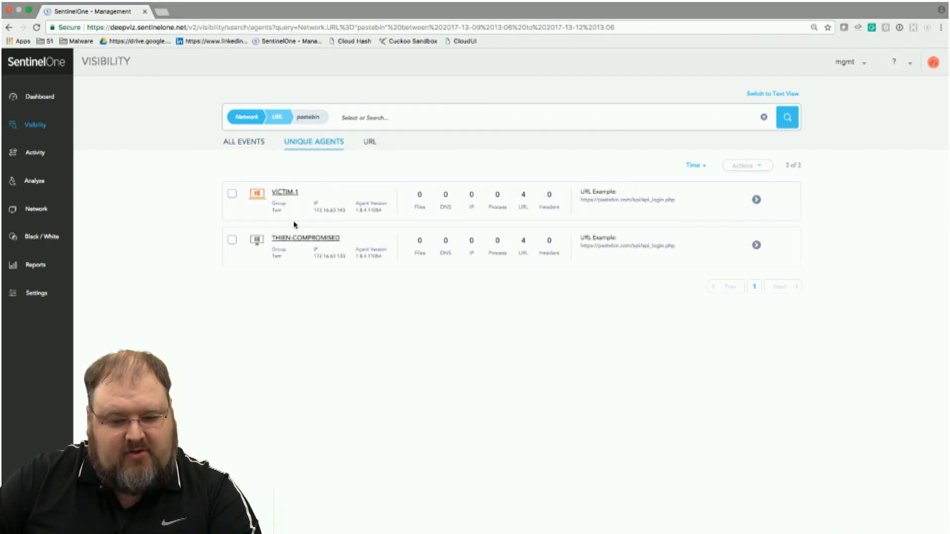
mouse_move(591, 211)
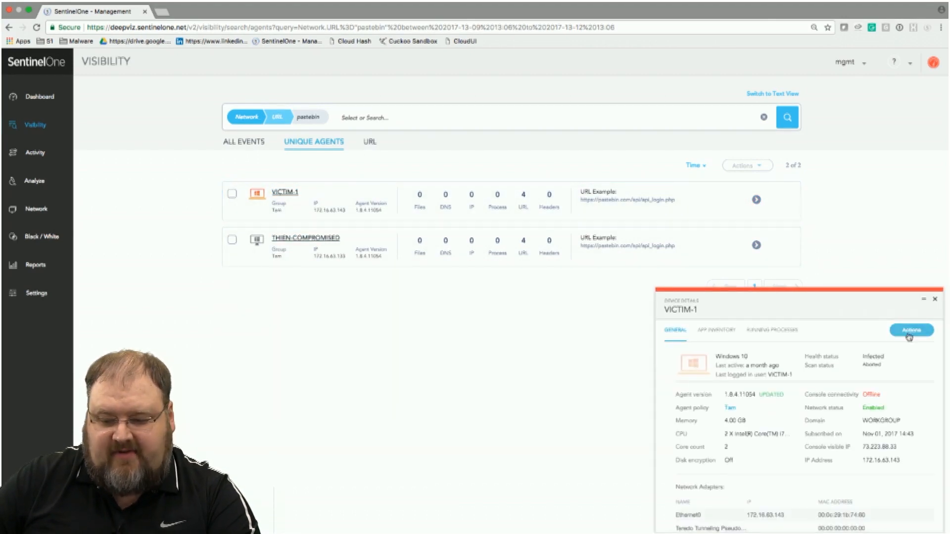
View VICTIM-1's threats, expand project_1.doc, and open its Forensic Analysis page
click(911, 330)
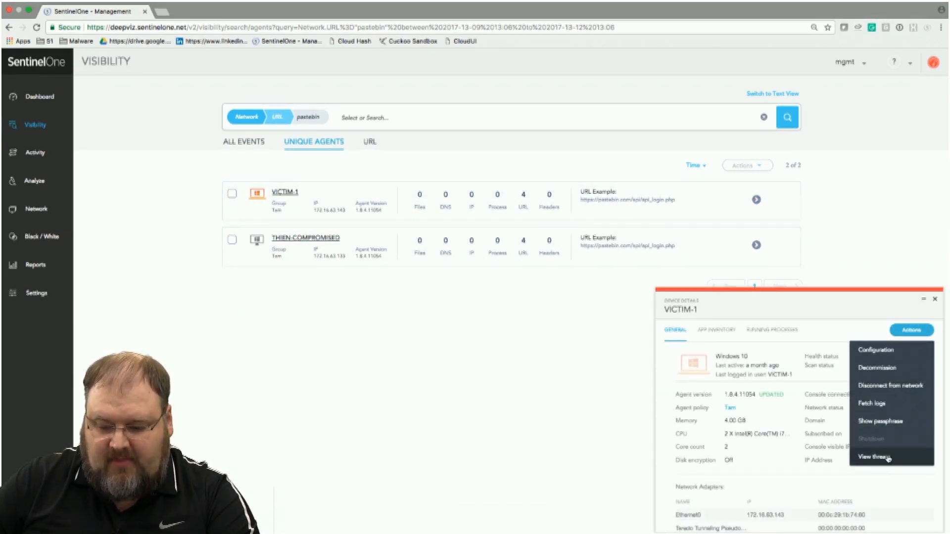
click(872, 456)
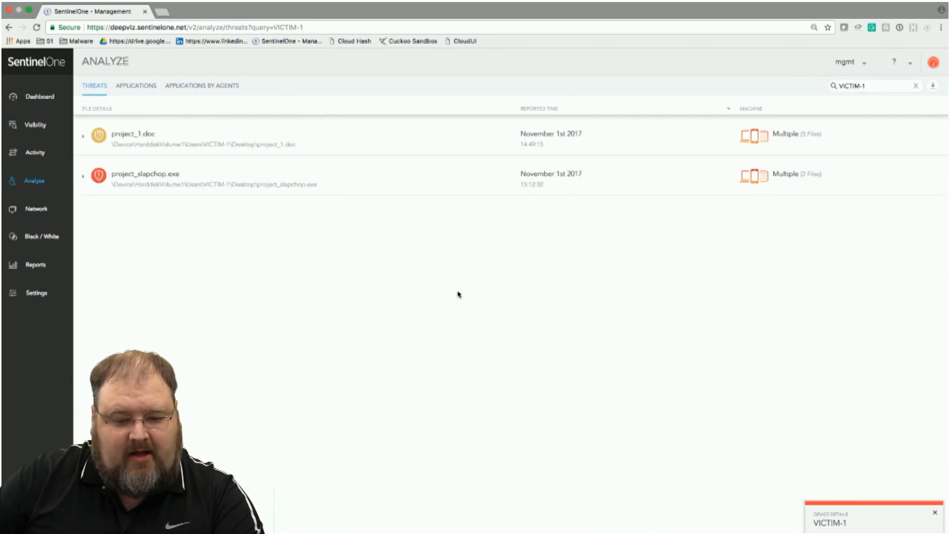
click(83, 137)
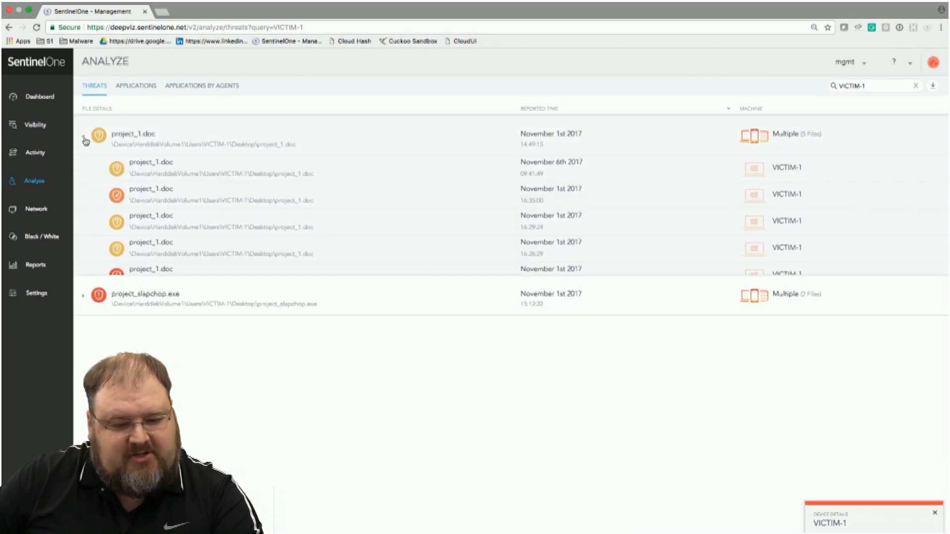
click(83, 134)
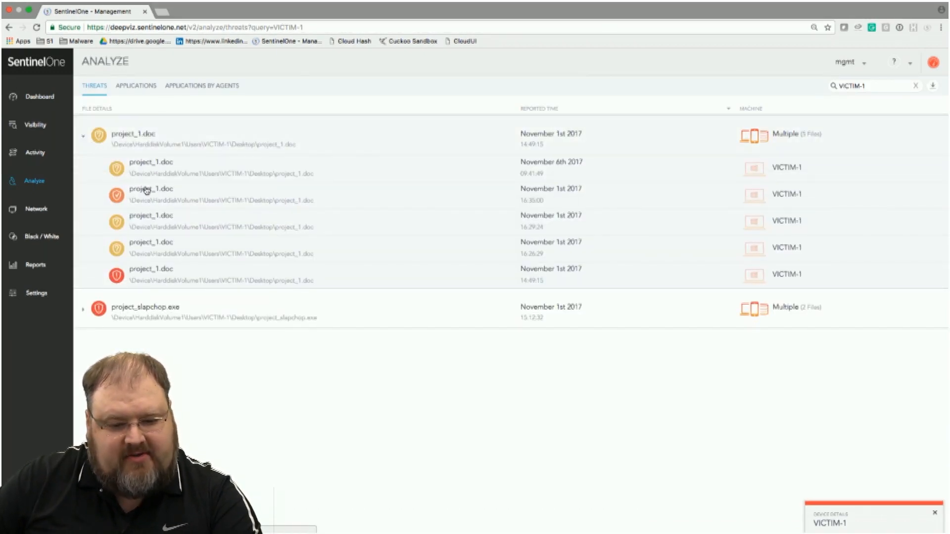
click(151, 191)
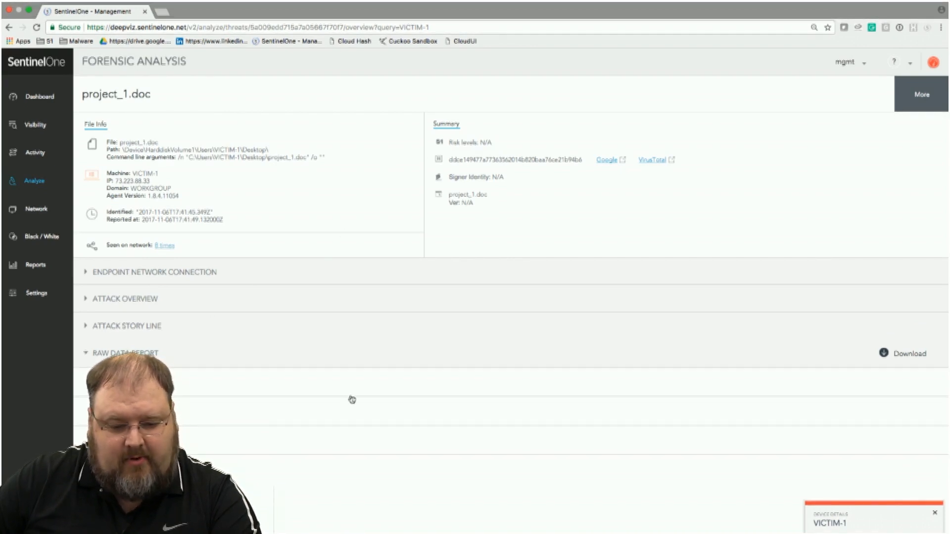
Scroll to the raw data report and copy the project_1.doc file hash
scroll(down, 3)
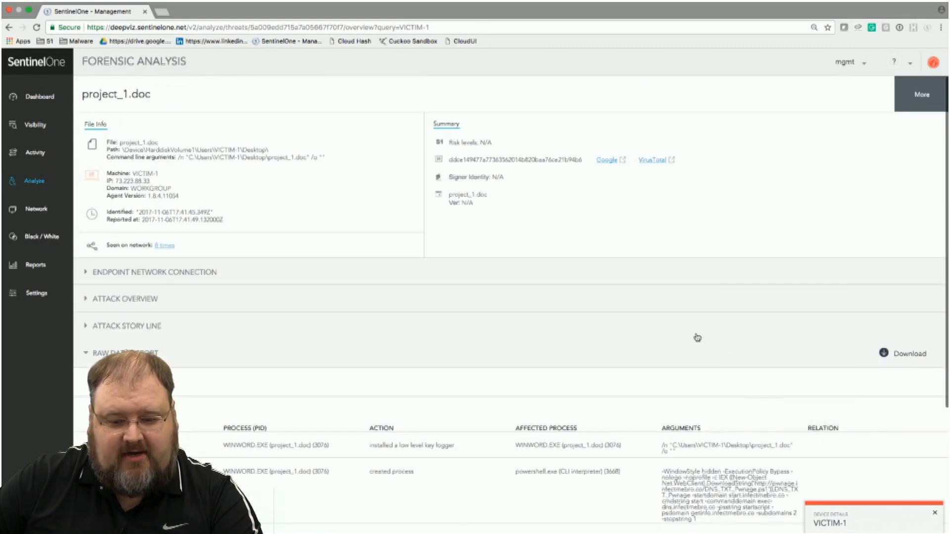
right_click(478, 159)
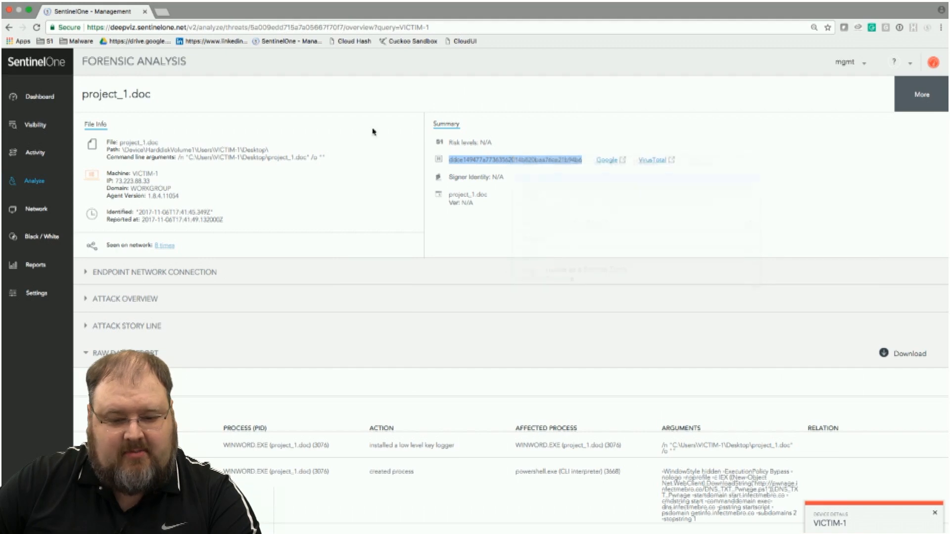
click(34, 125)
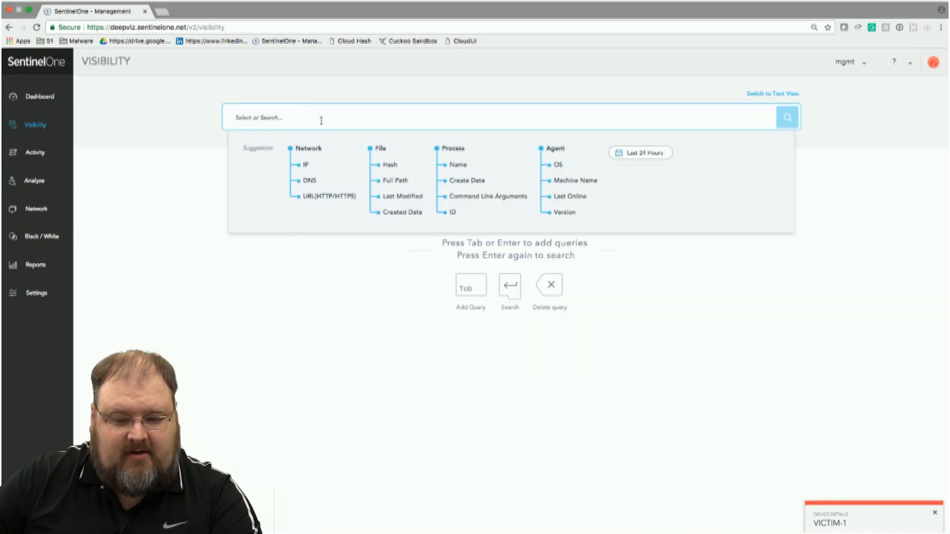
Run a File Hash Visibility query using the pasted project_1.doc hash
click(390, 164)
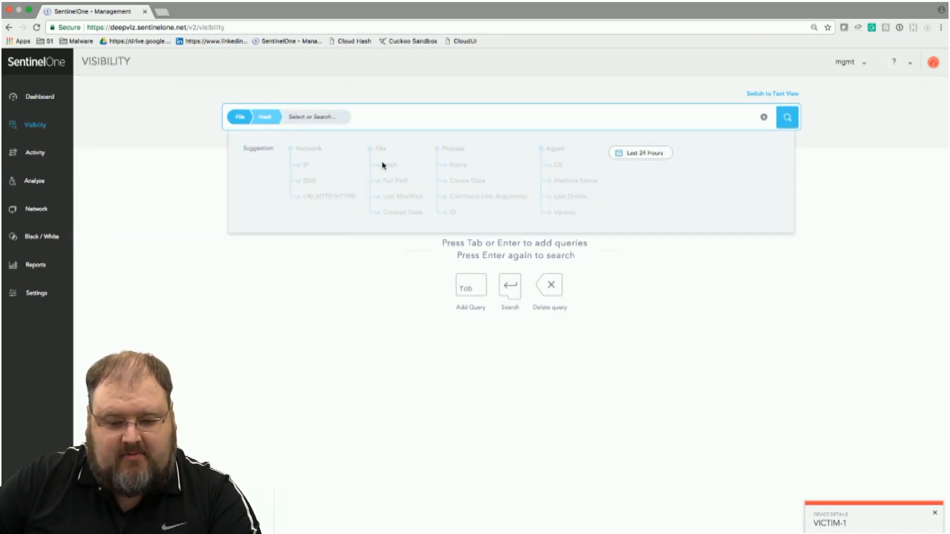
right_click(316, 117)
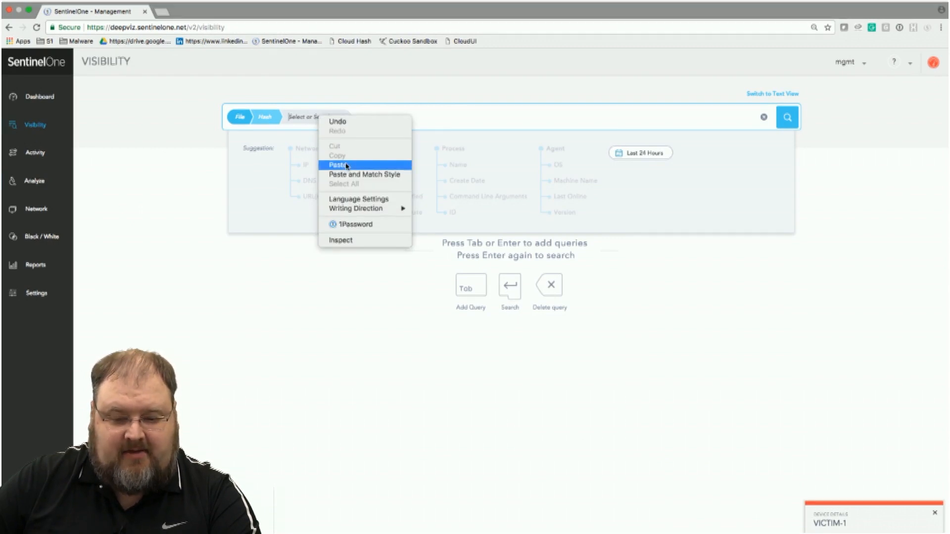
click(339, 164)
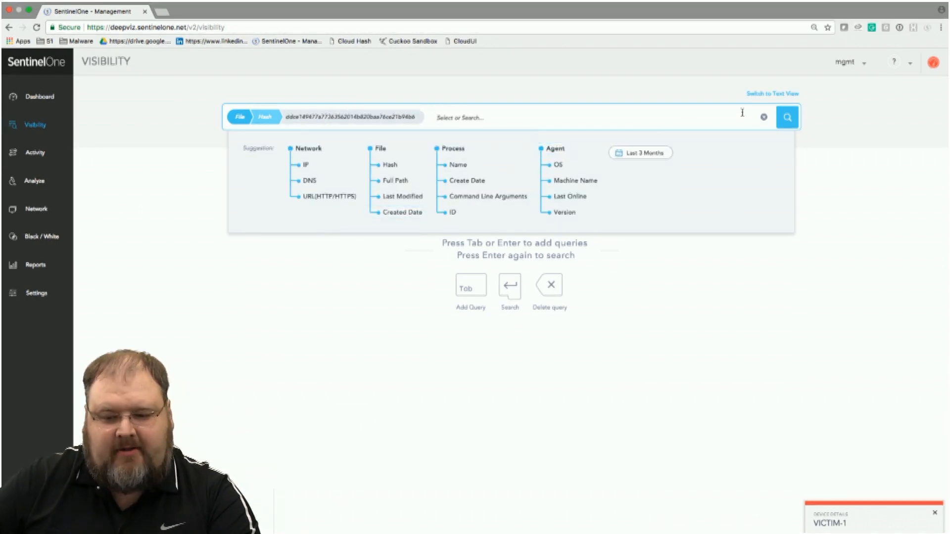
click(787, 117)
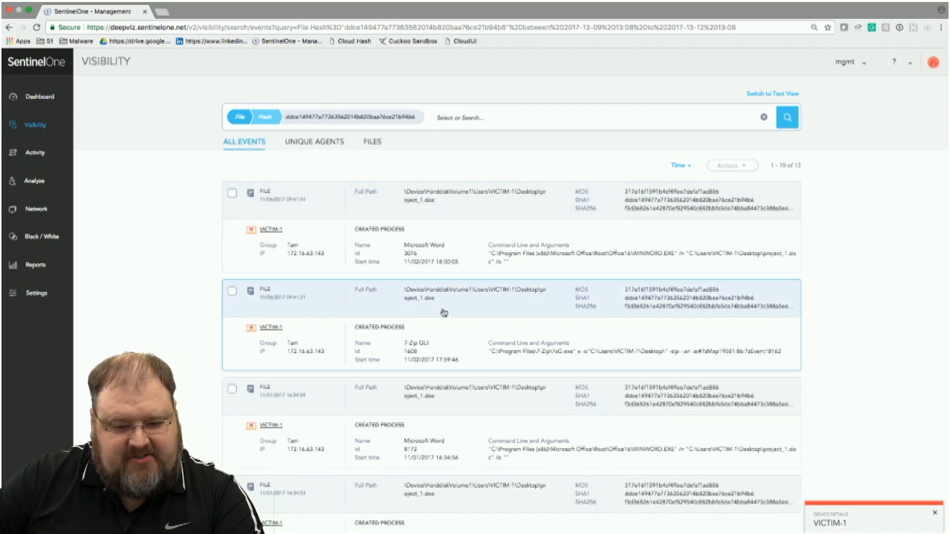
Show the hash results' unique agents: VICTIM-8, THIEN-COMPROMISED and VICTIM-1
click(313, 141)
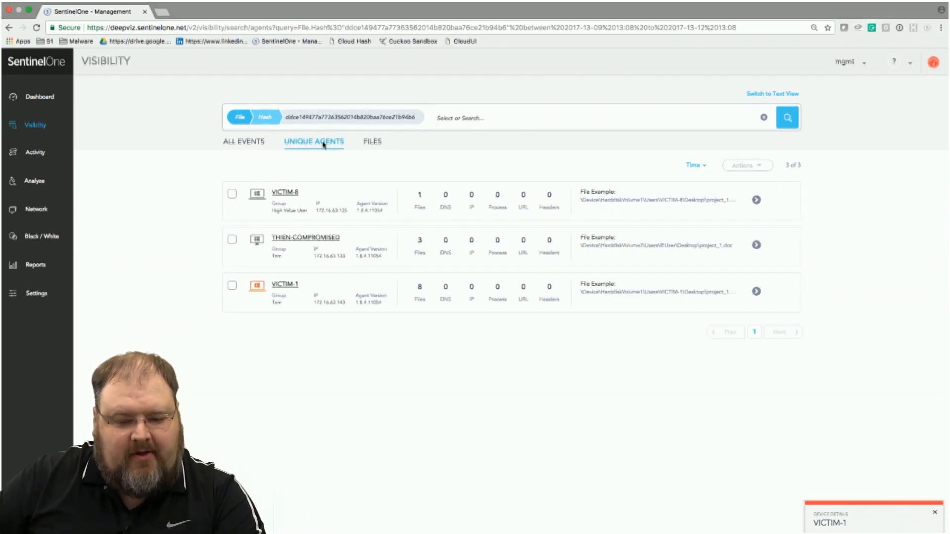
mouse_move(304, 238)
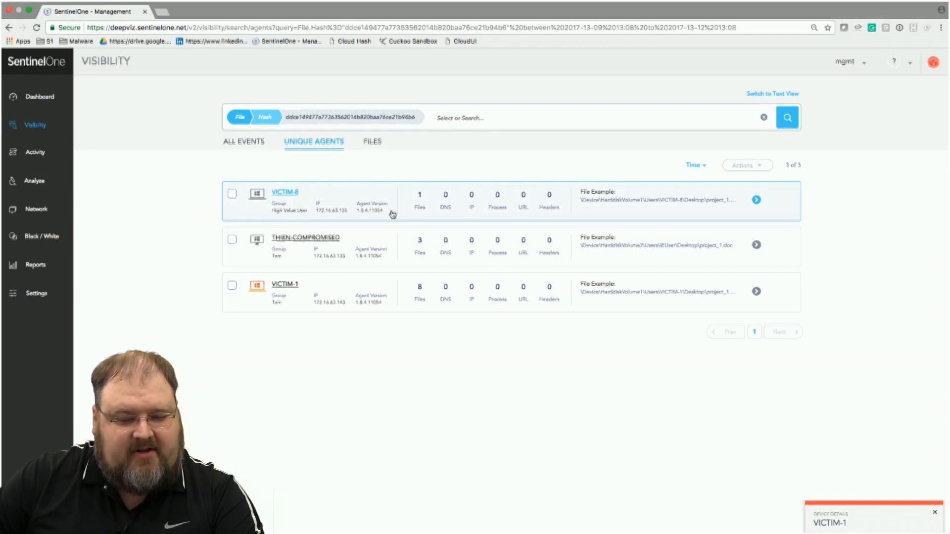
mouse_move(666, 189)
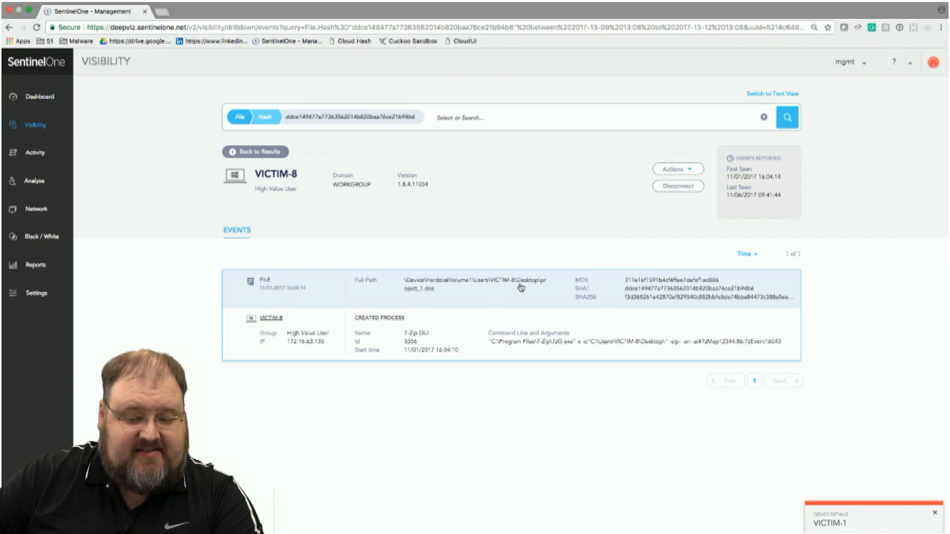
mouse_move(504, 343)
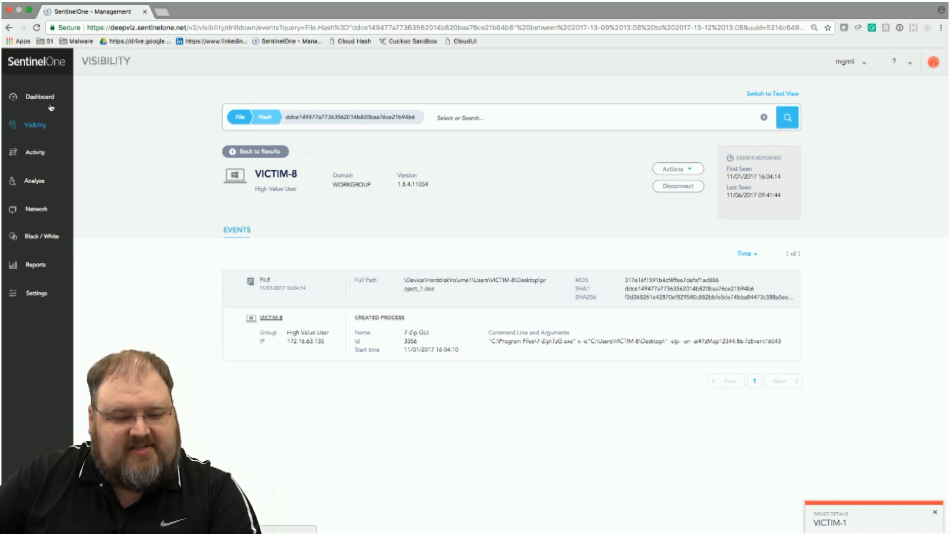
Switch to the Dashboard overview from the left sidebar
click(38, 96)
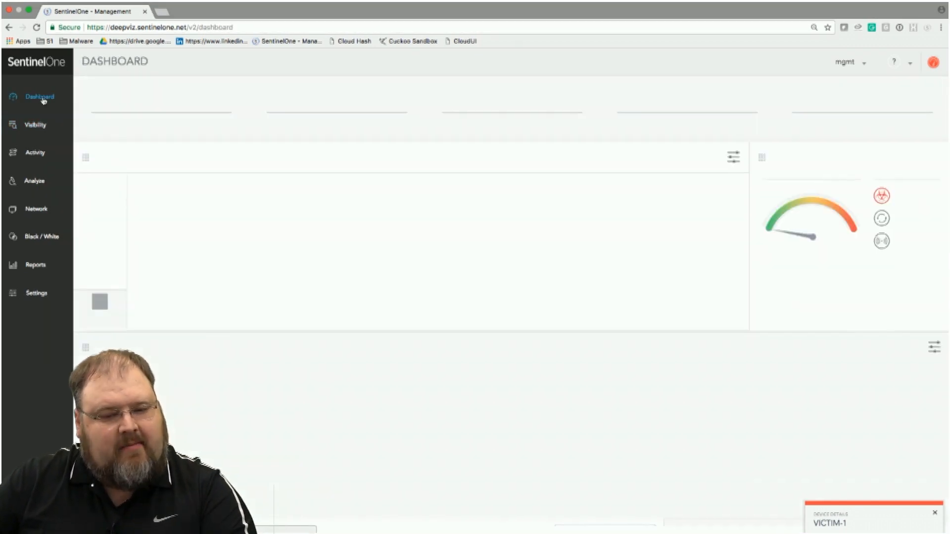